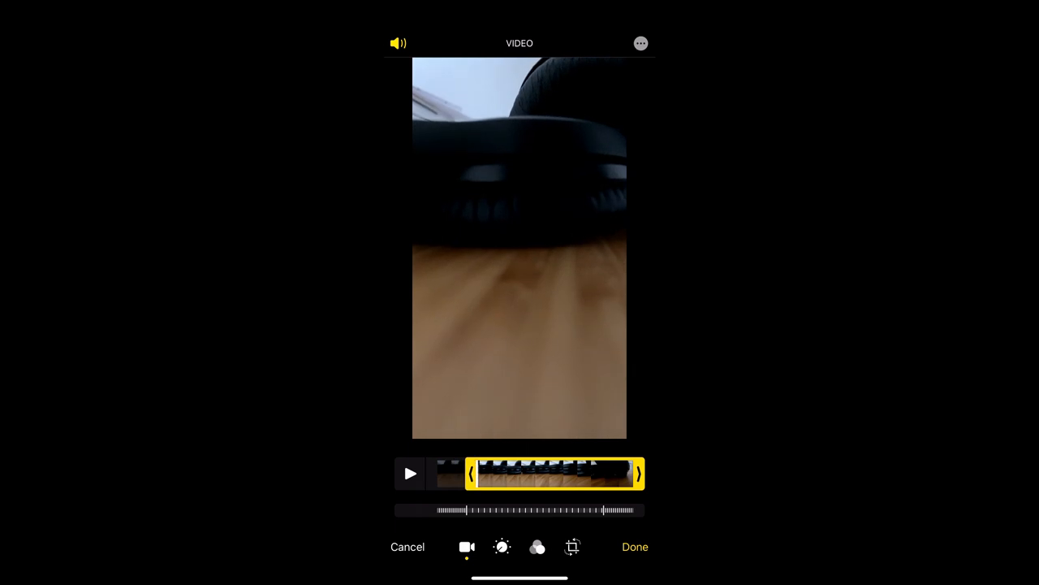
- Trim a little off the clip's end and play back the shortened video
{"action": "left_click_drag", "start_coordinate": [641, 474], "coordinate": [624, 474]}
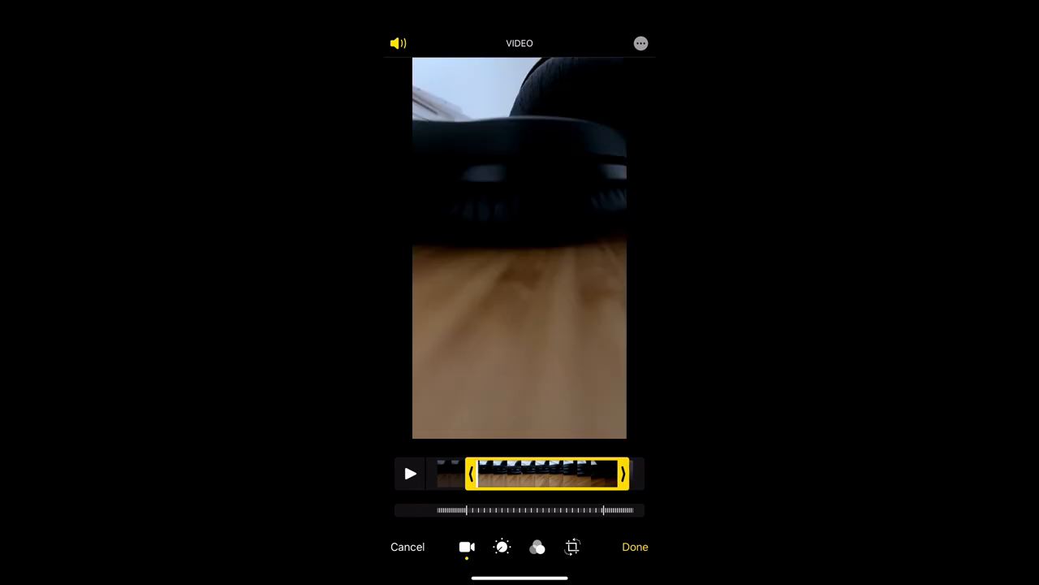
{"action": "left_click", "coordinate": [410, 474]}
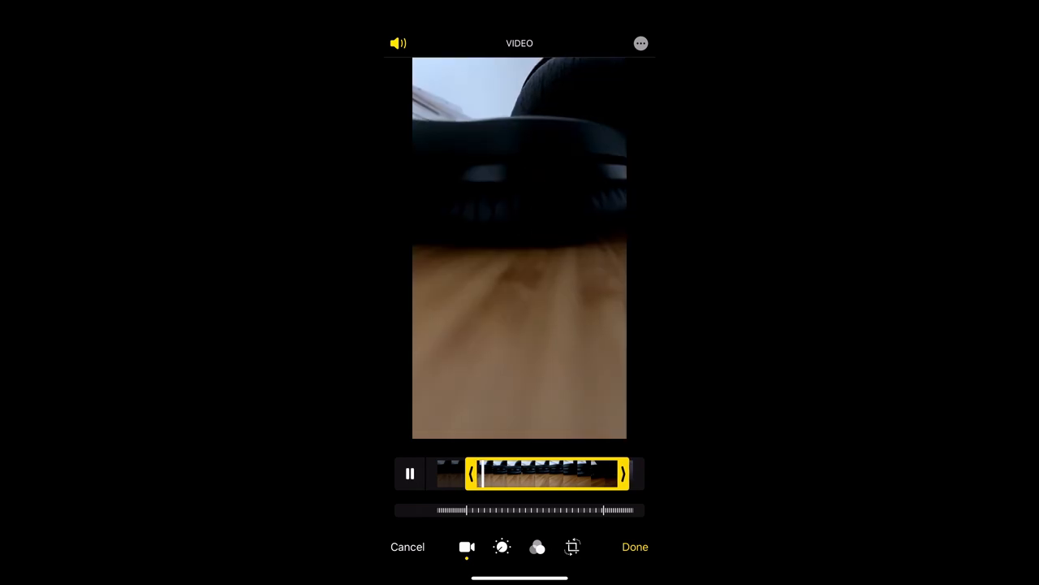
- Move the clip's start to about 00:05, preview it, then bring up the save options
{"action": "left_click", "coordinate": [410, 473]}
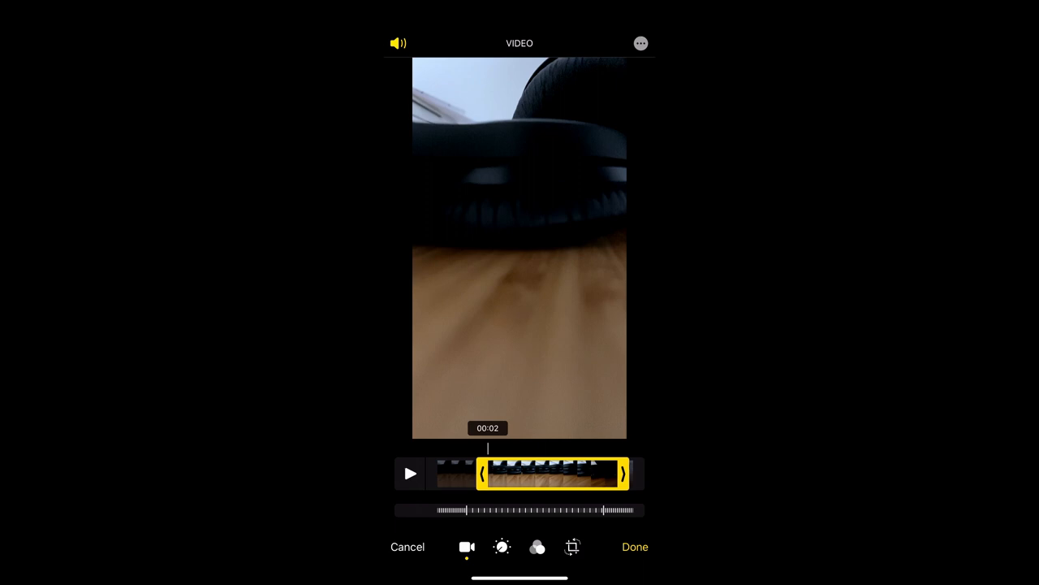
{"action": "left_click_drag", "start_coordinate": [487, 473], "coordinate": [544, 474]}
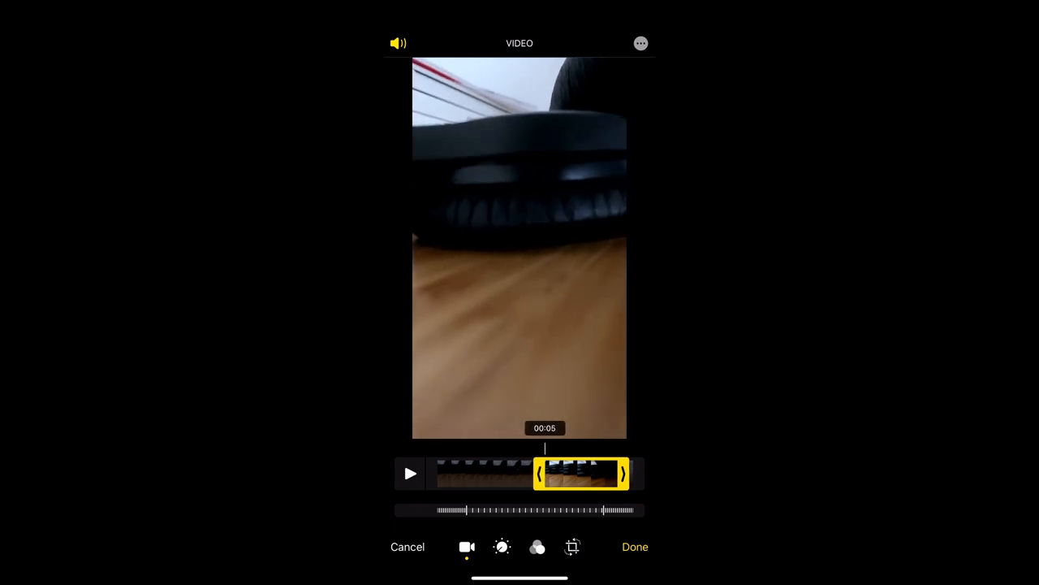
{"action": "left_click", "coordinate": [409, 473]}
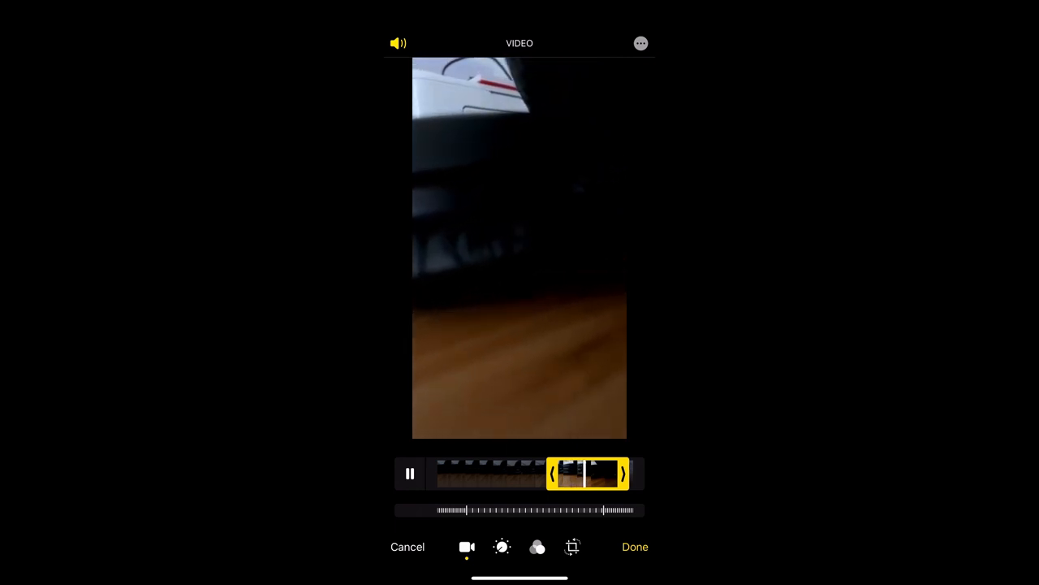
{"action": "left_click", "coordinate": [635, 547]}
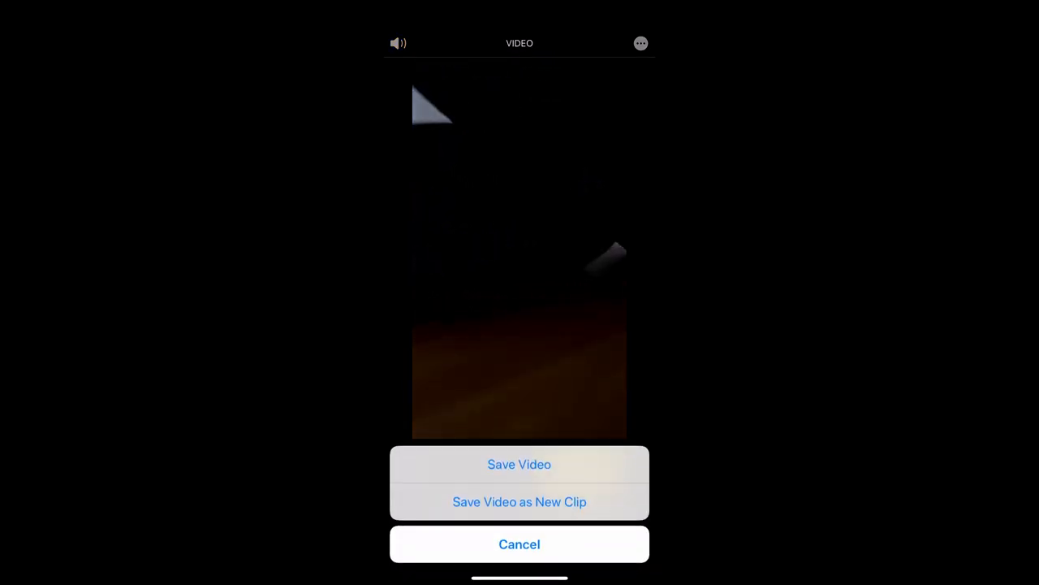